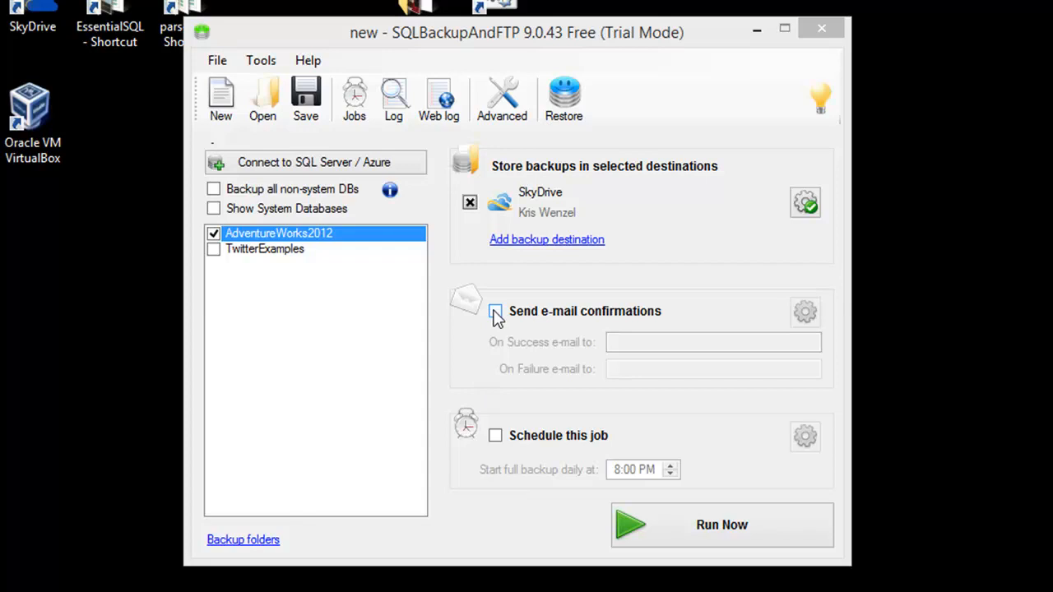
- Enable e-mail confirmations and enter the 'kris' address for success and failure notices
{"action": "left_click", "coordinate": [495, 311]}
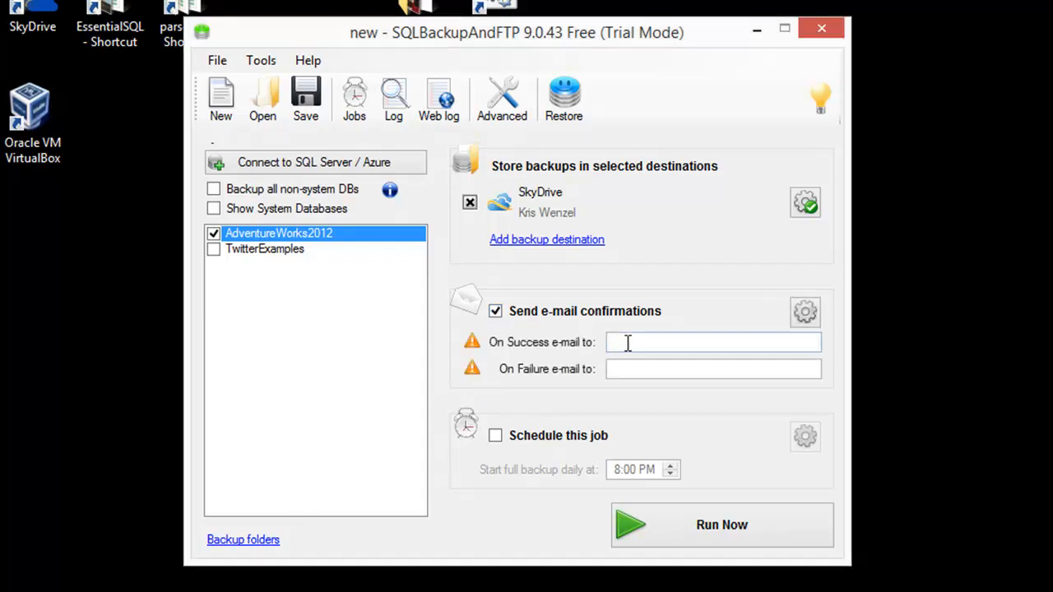
{"action": "left_click", "coordinate": [712, 342]}
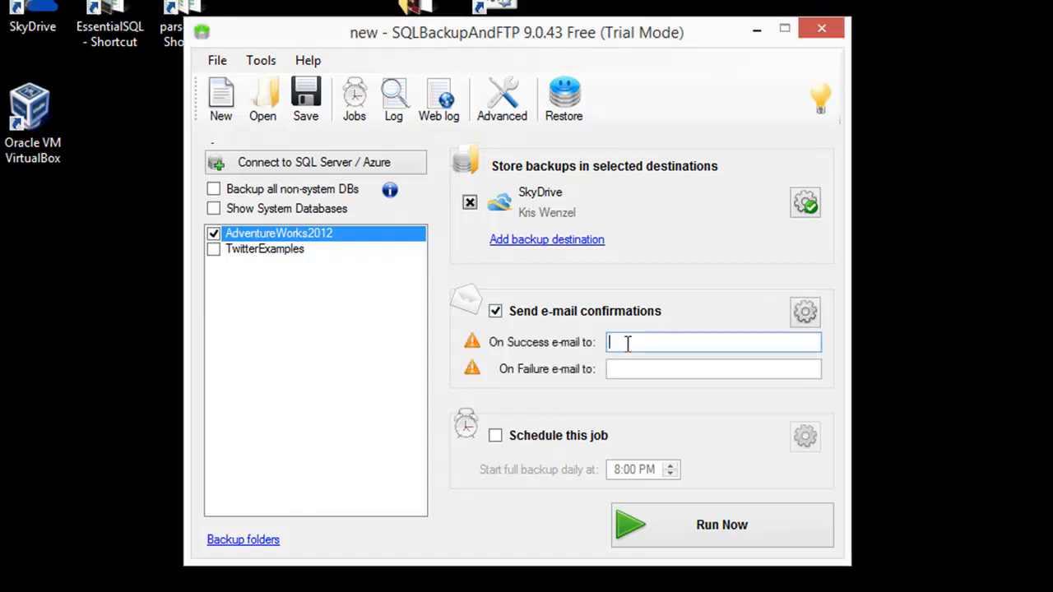
{"action": "type", "text": "kris.wenzel@"}
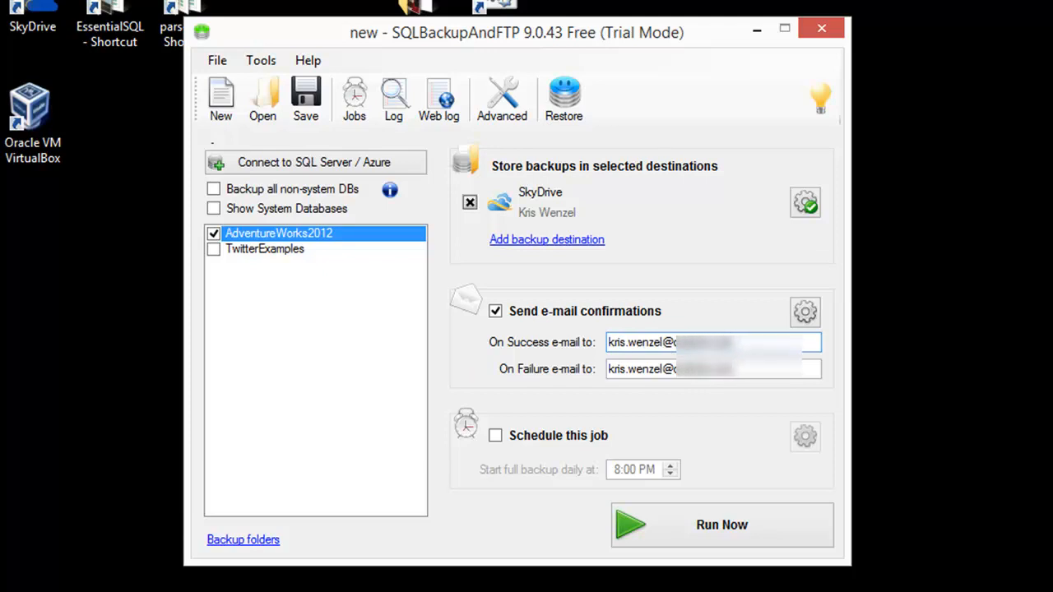
{"action": "mouse_move", "coordinate": [597, 276]}
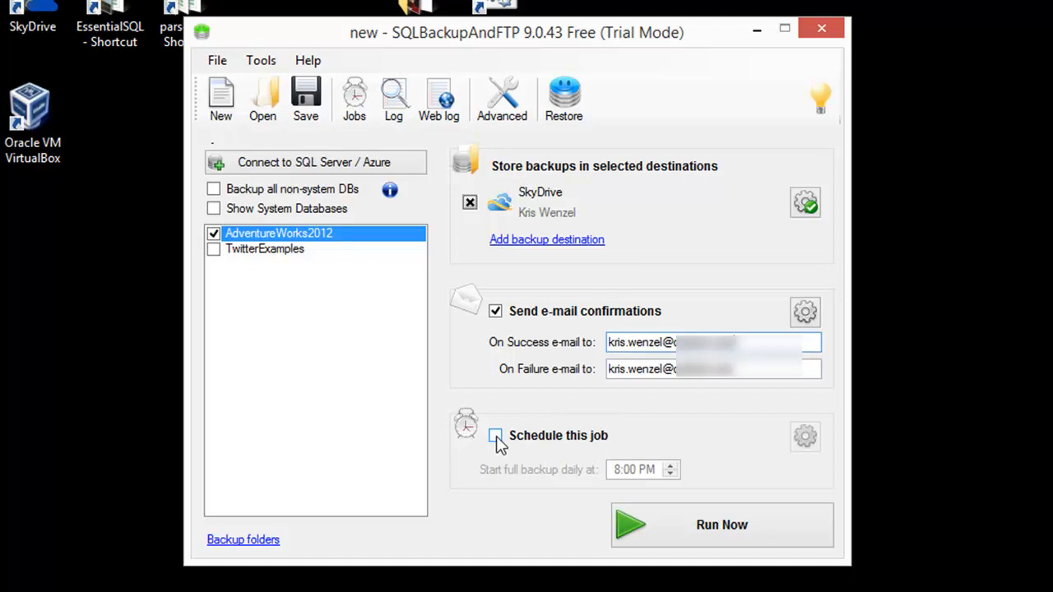
- Tick 'Schedule this job' to enable the daily full backup schedule
{"action": "left_click", "coordinate": [495, 436]}
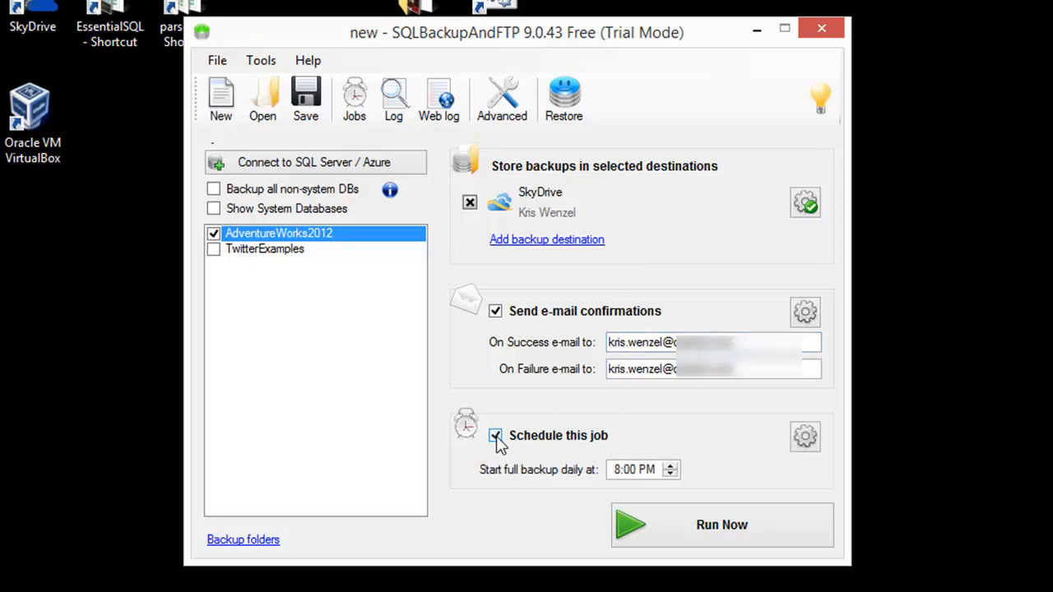
{"action": "mouse_move", "coordinate": [804, 436]}
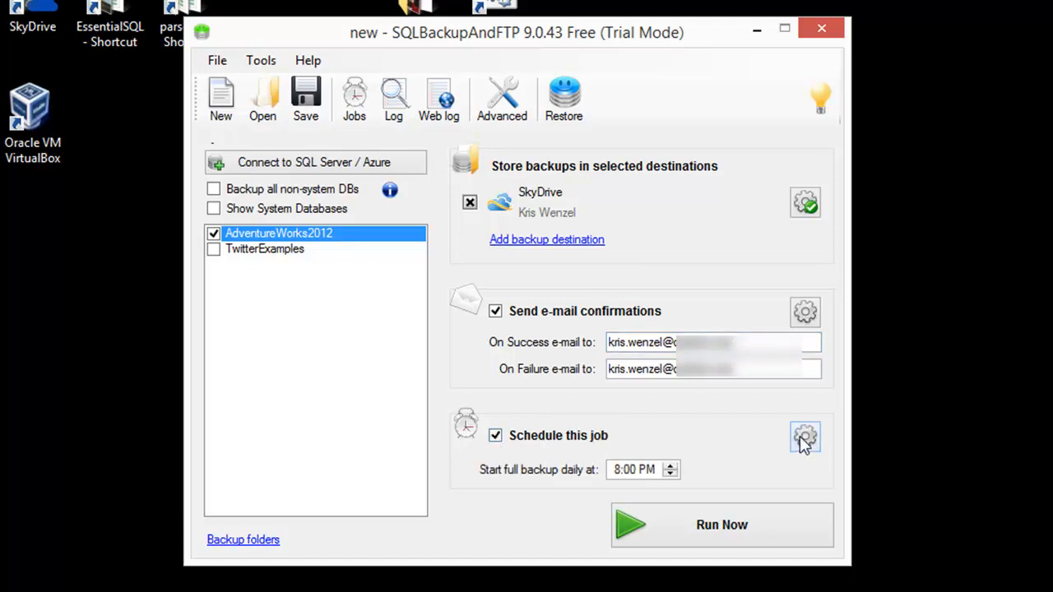
{"action": "mouse_move", "coordinate": [804, 436]}
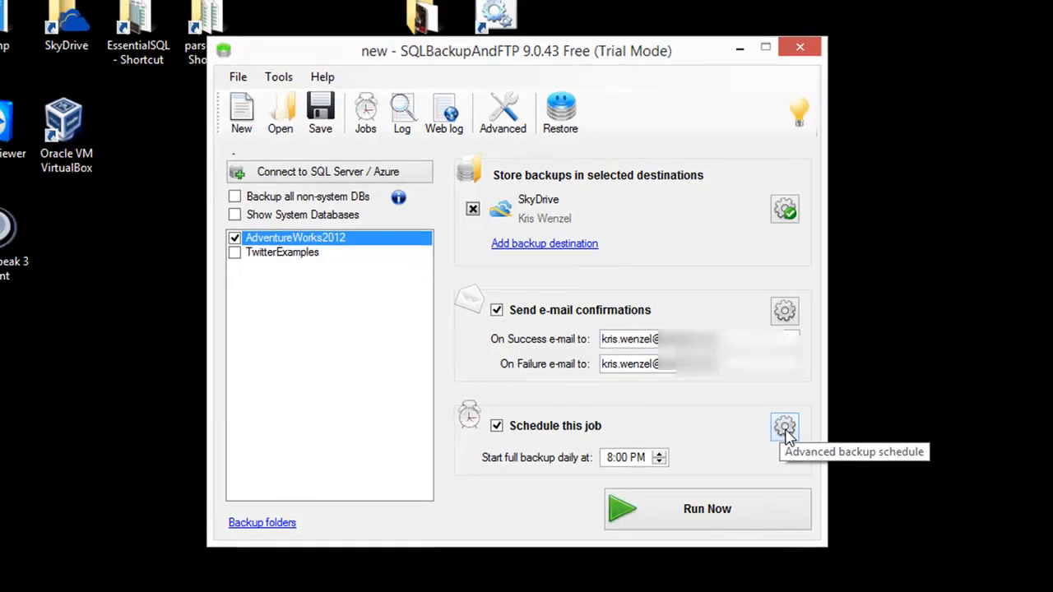
- In advanced schedule settings, set full backup to 2:00 AM, run as current user, and save
{"action": "left_click", "coordinate": [783, 426]}
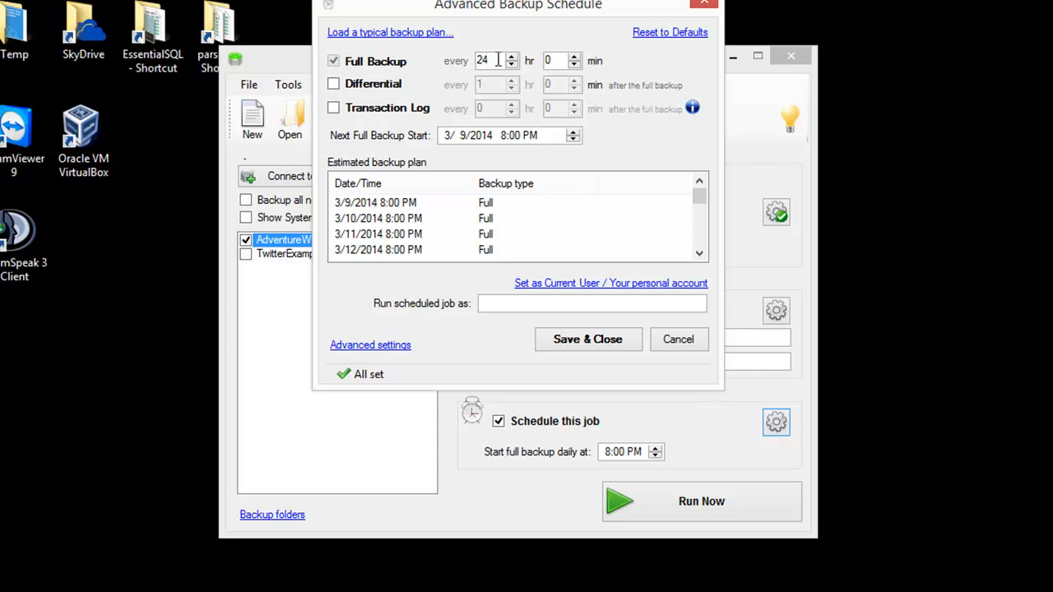
{"action": "left_click", "coordinate": [501, 135]}
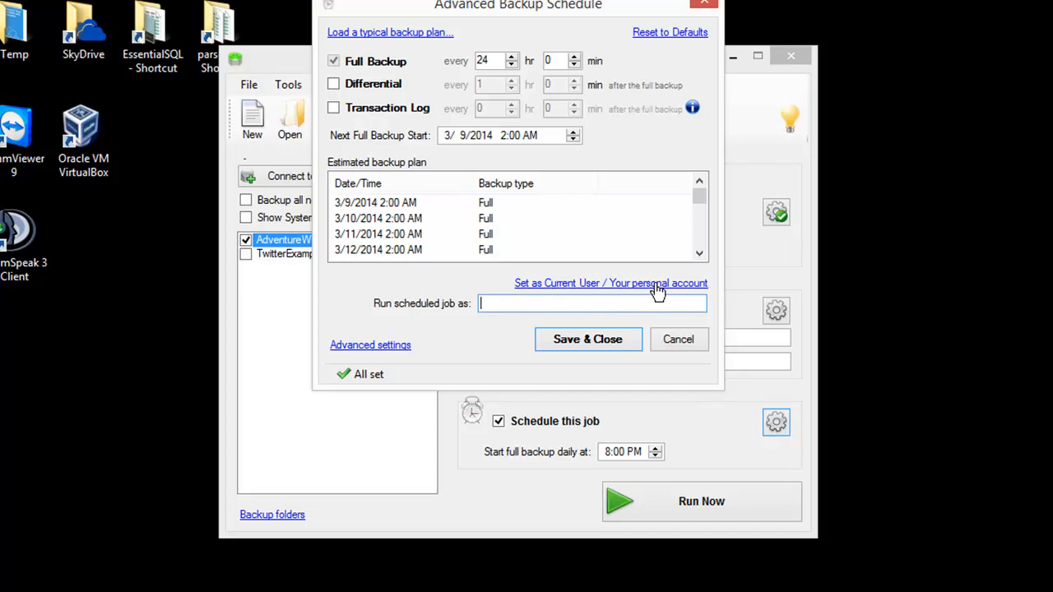
{"action": "left_click", "coordinate": [611, 283]}
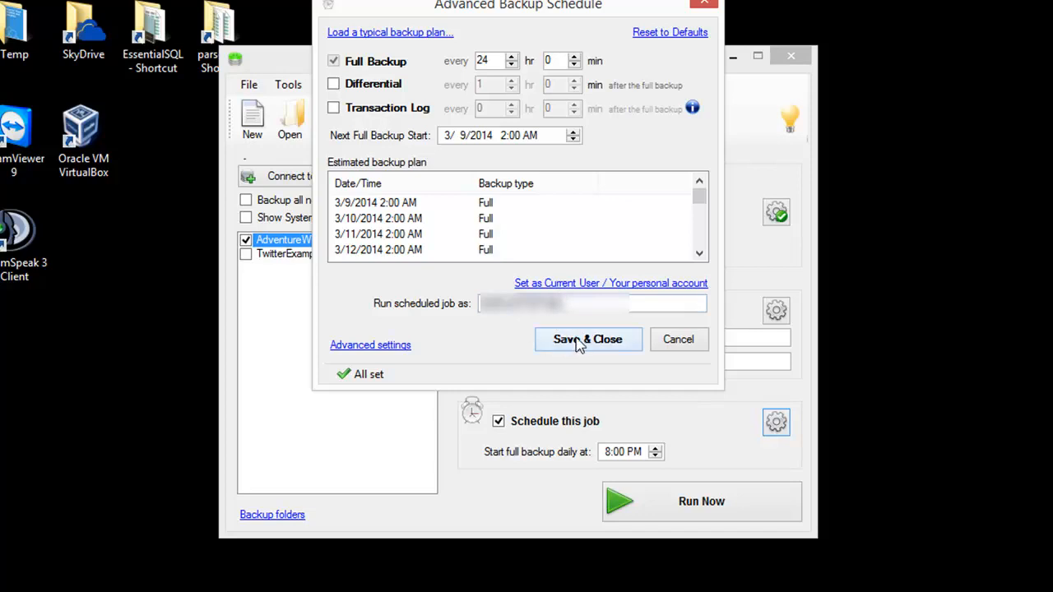
{"action": "left_click", "coordinate": [587, 339]}
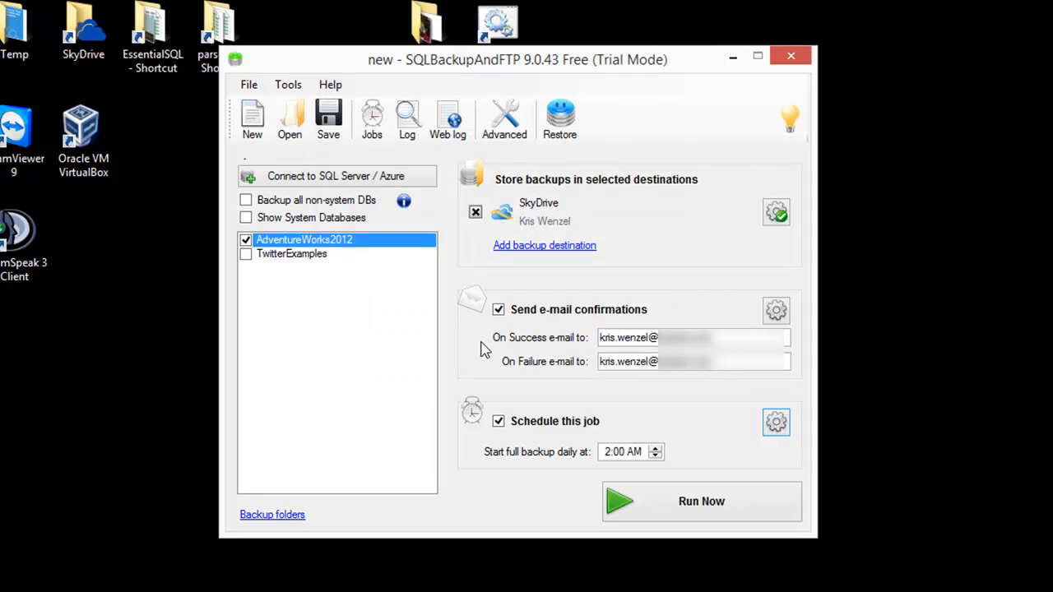
{"action": "mouse_move", "coordinate": [451, 325]}
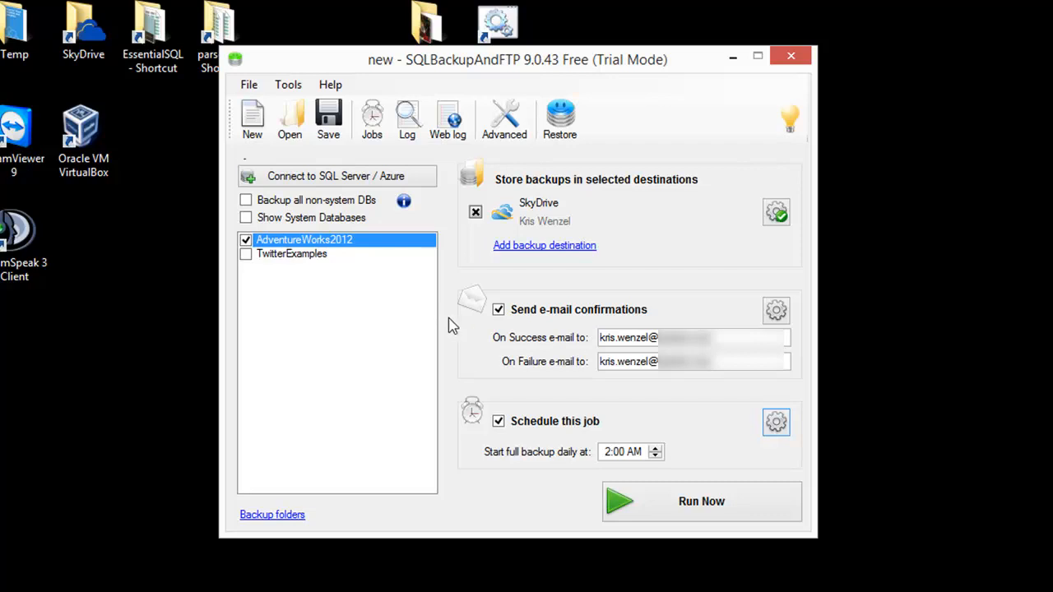
- Save the backup job through File > Save, replacing the existing new.jobx
{"action": "left_click", "coordinate": [248, 84]}
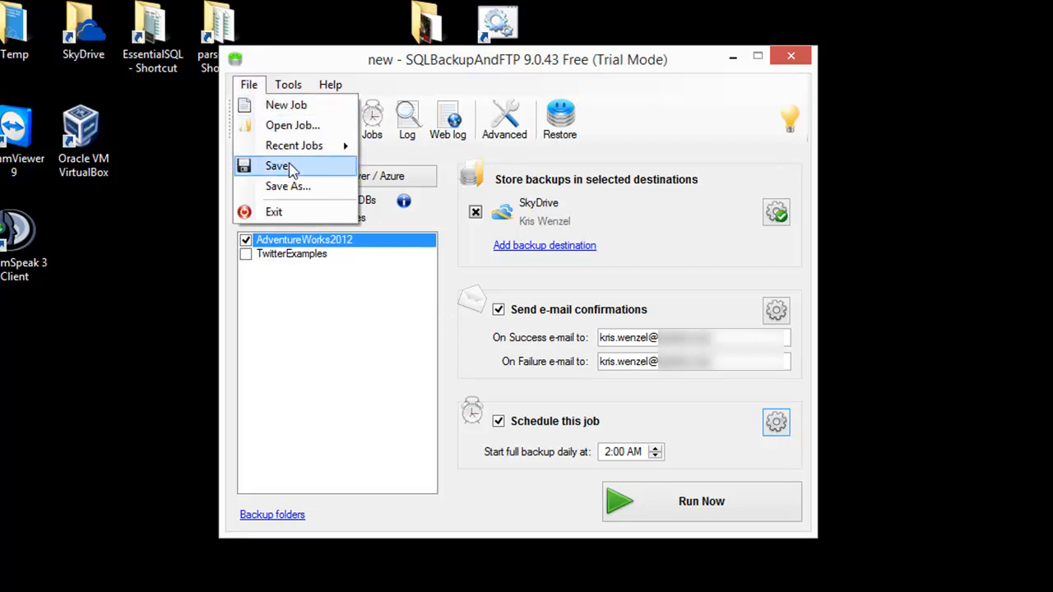
{"action": "left_click", "coordinate": [287, 186]}
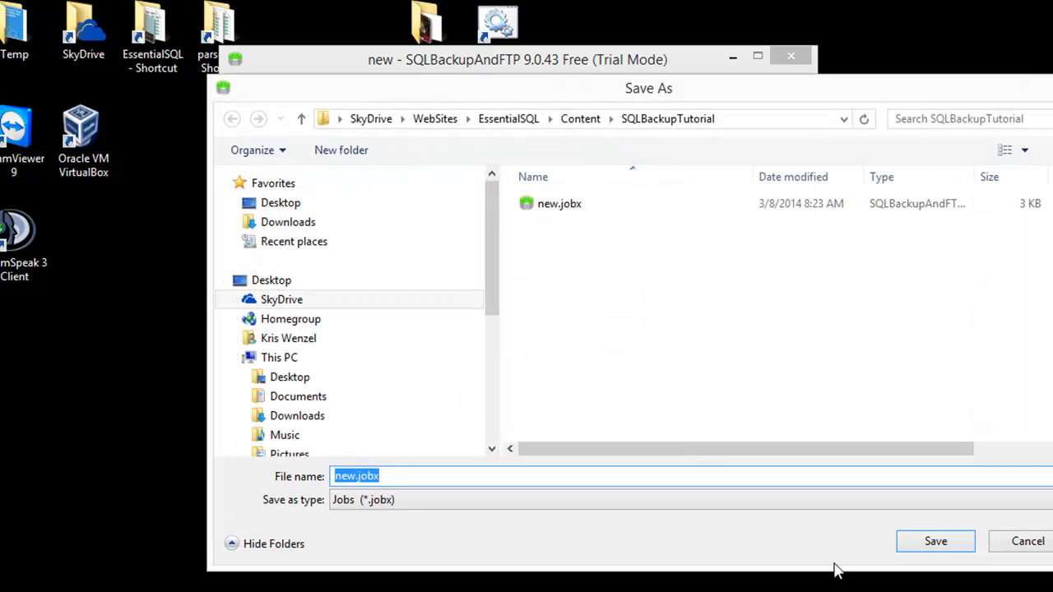
{"action": "left_click", "coordinate": [935, 540]}
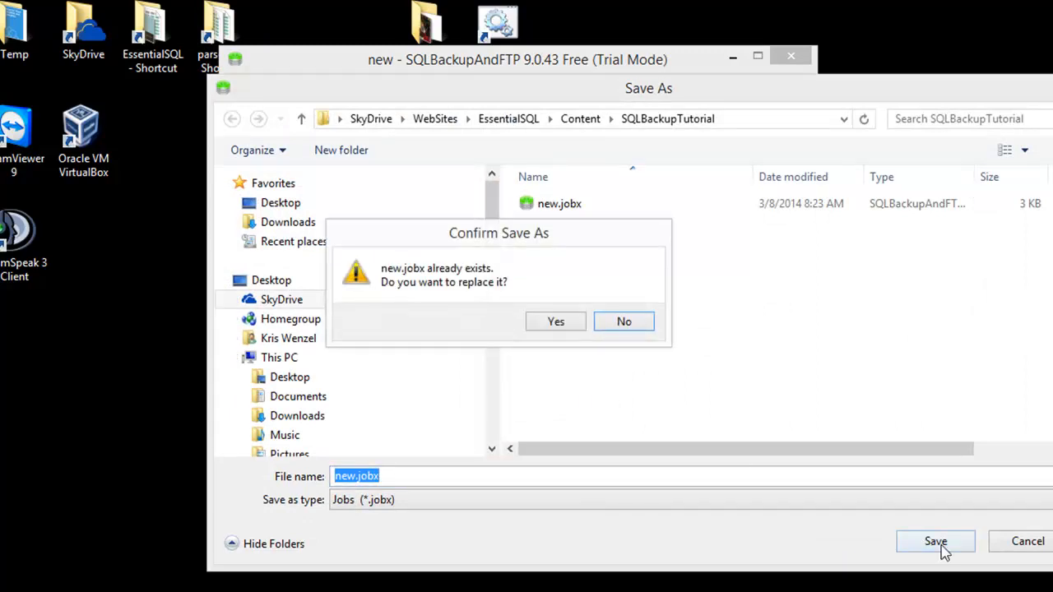
{"action": "left_click", "coordinate": [555, 320]}
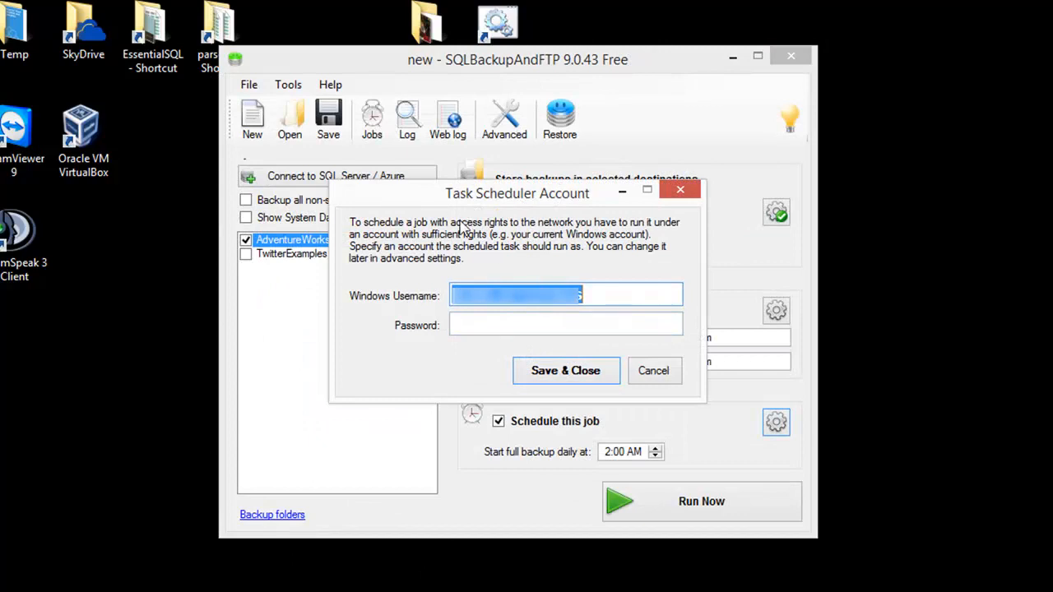
{"action": "mouse_move", "coordinate": [529, 282]}
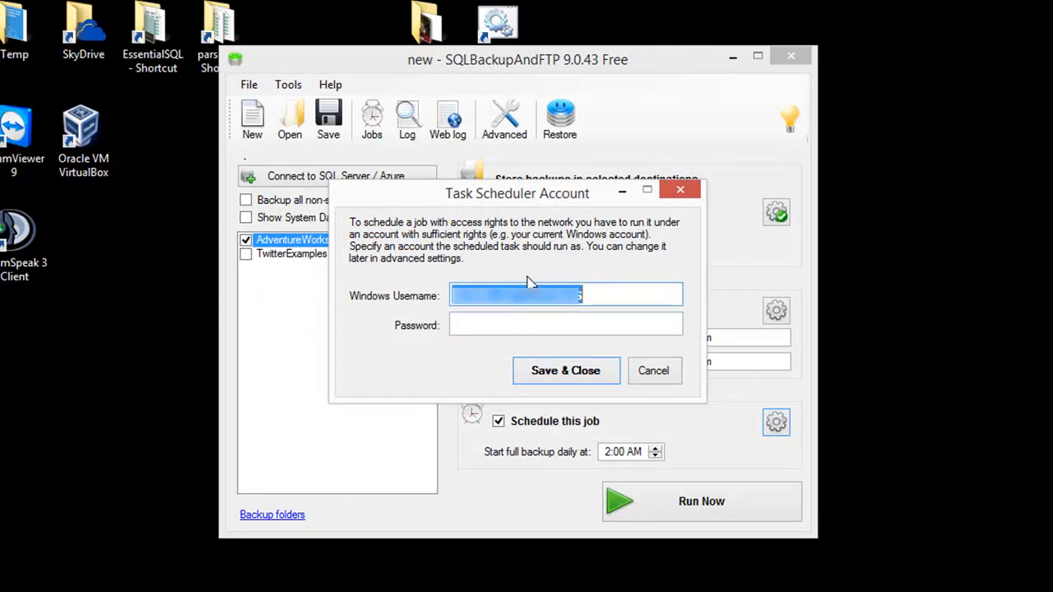
- Enter the scheduler account password and save the Task Scheduler Account settings
{"action": "left_click", "coordinate": [565, 324]}
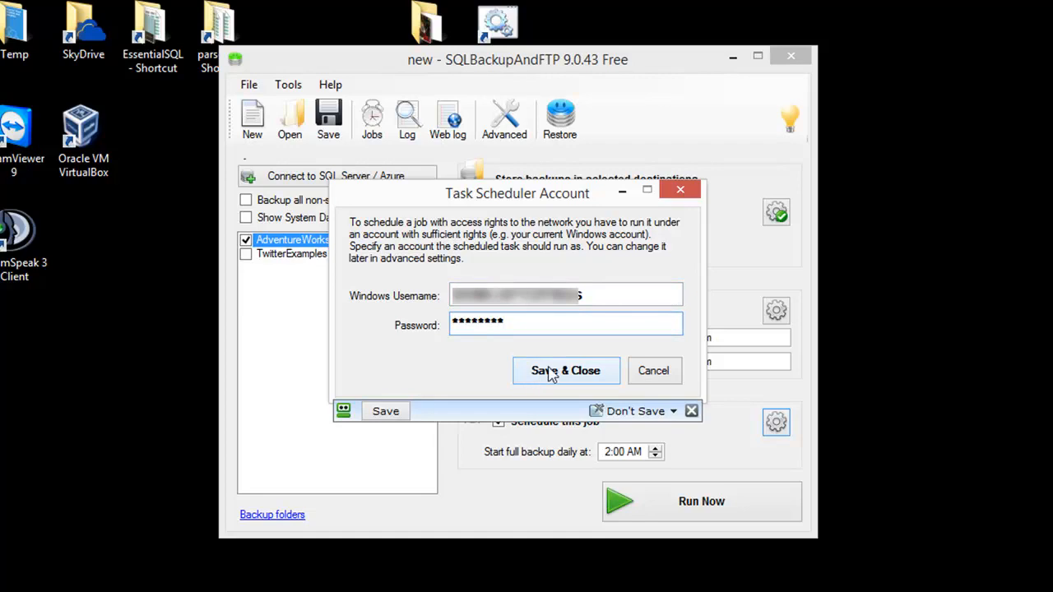
{"action": "left_click", "coordinate": [566, 370]}
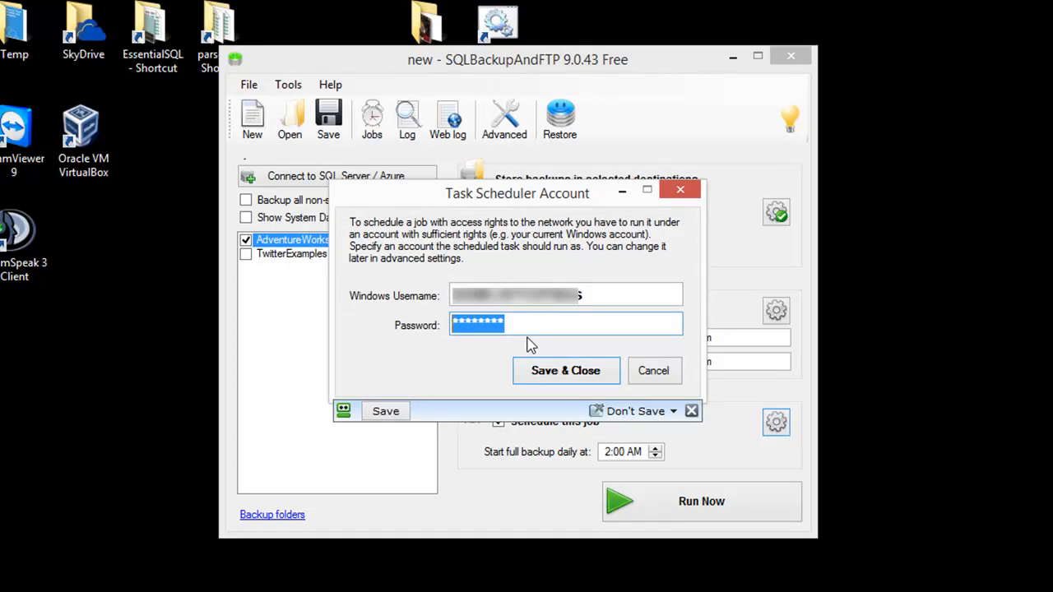
{"action": "left_click", "coordinate": [565, 370]}
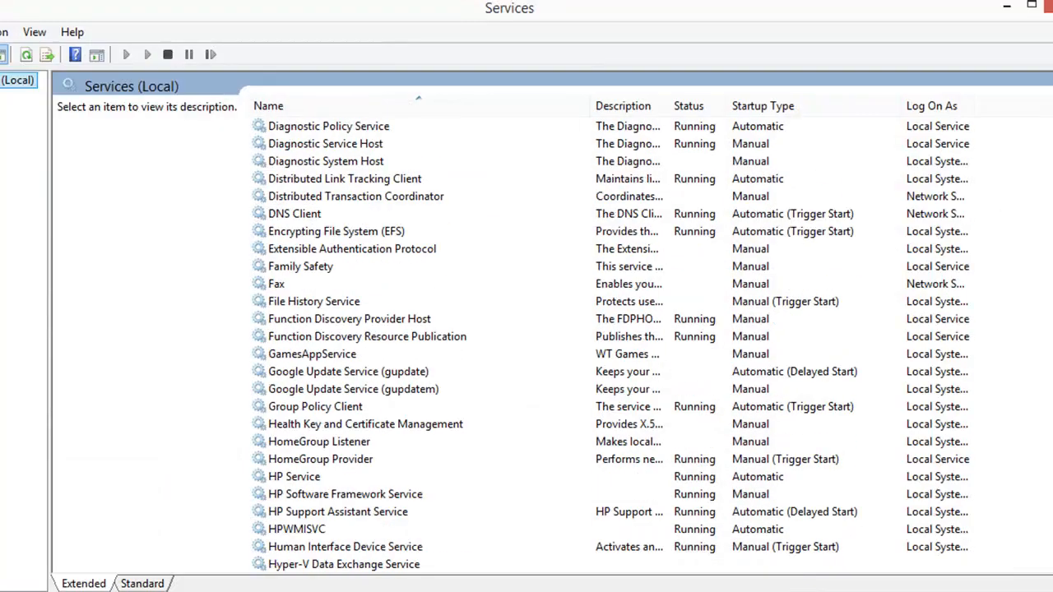
- Scroll the Services list and select SqlBackupAndFtp Service to confirm it runs automatically
{"action": "scroll", "scroll_direction": "down", "scroll_amount": 3}
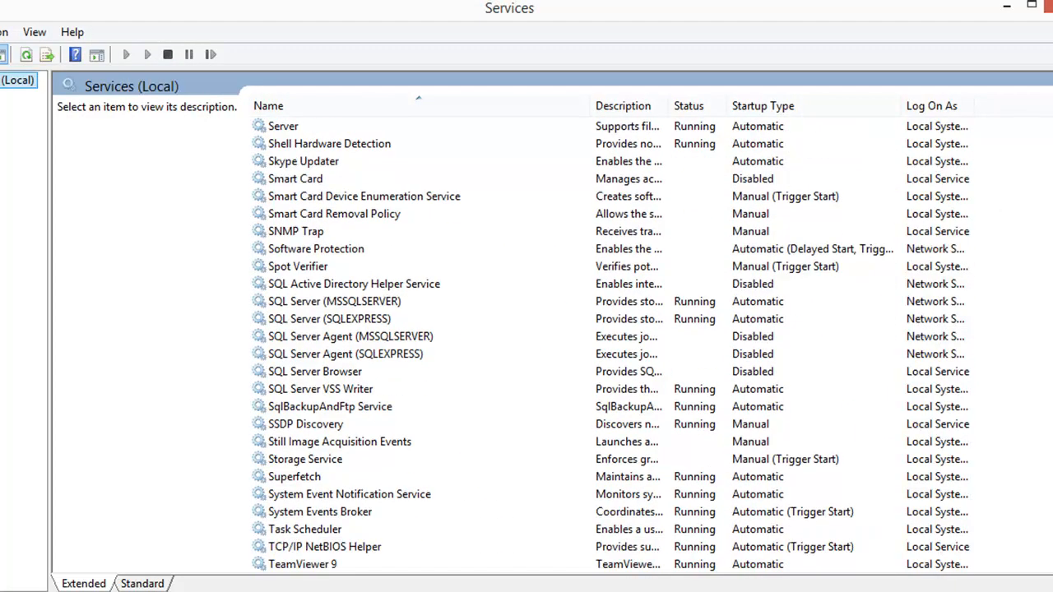
{"action": "left_click", "coordinate": [329, 406]}
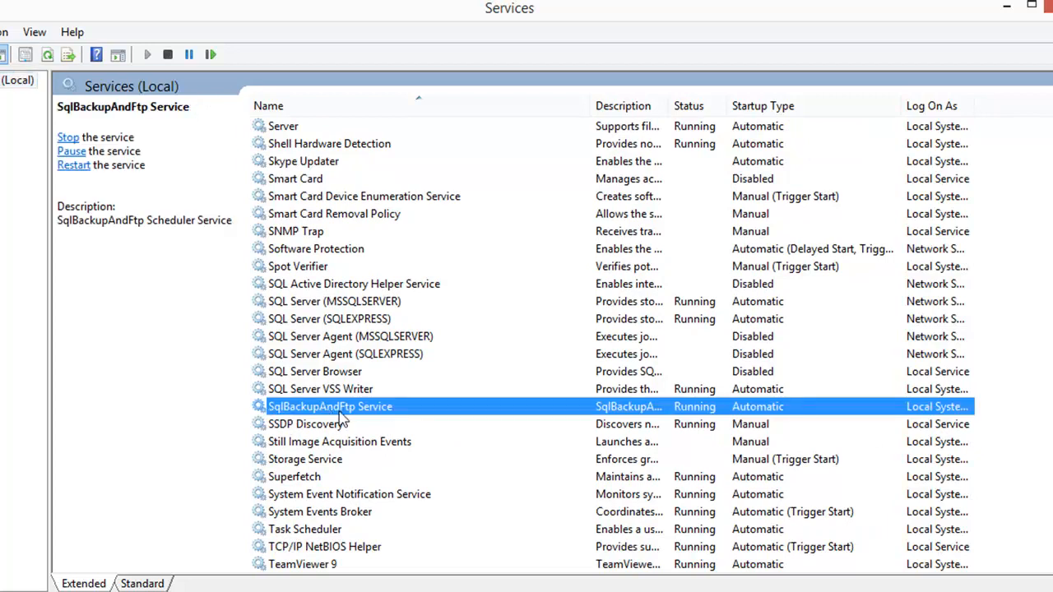
{"action": "mouse_move", "coordinate": [370, 424]}
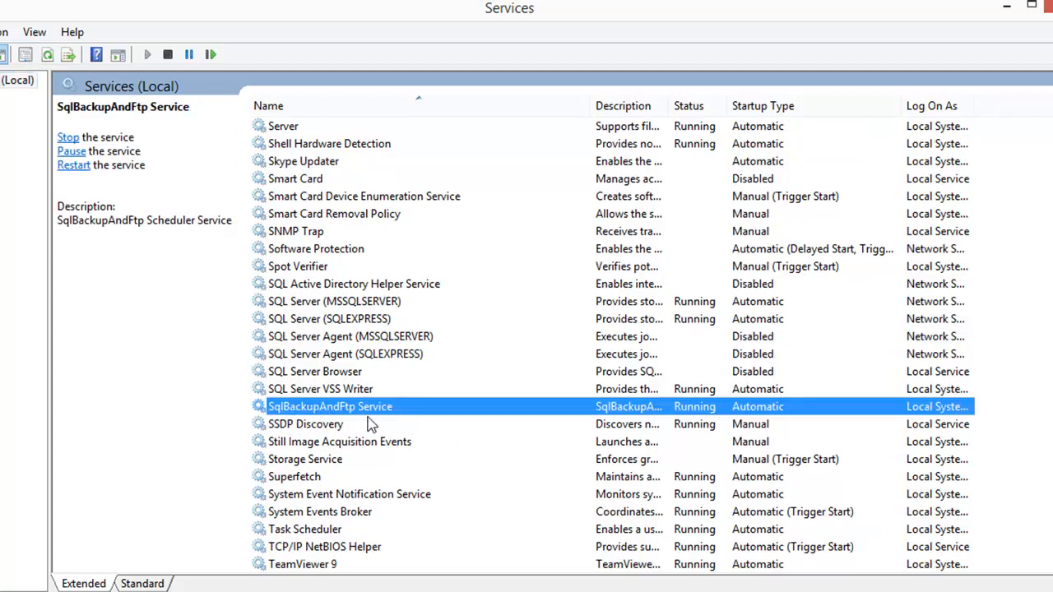
{"action": "mouse_move", "coordinate": [376, 418]}
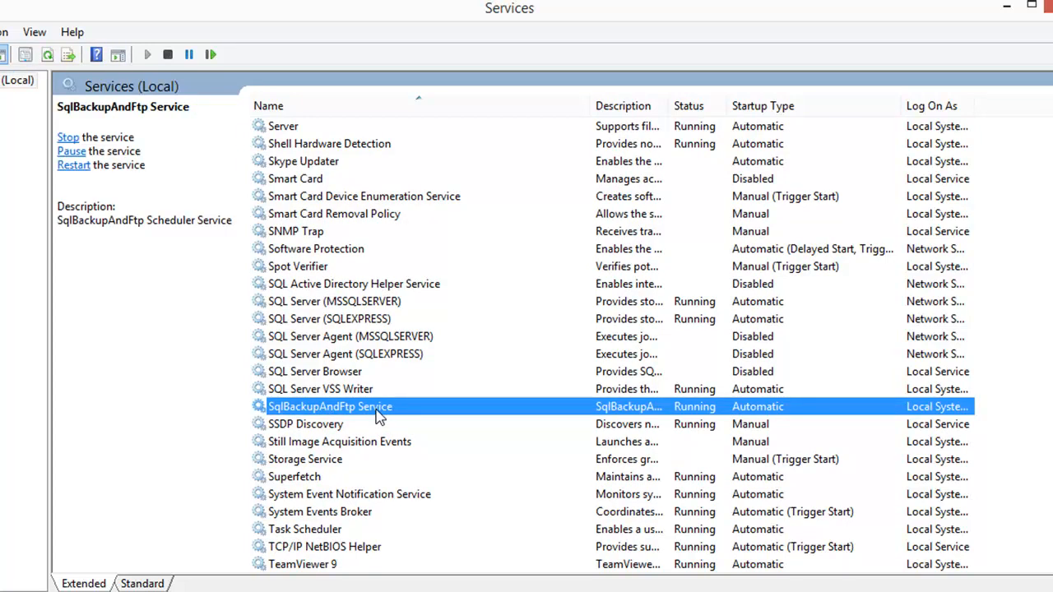